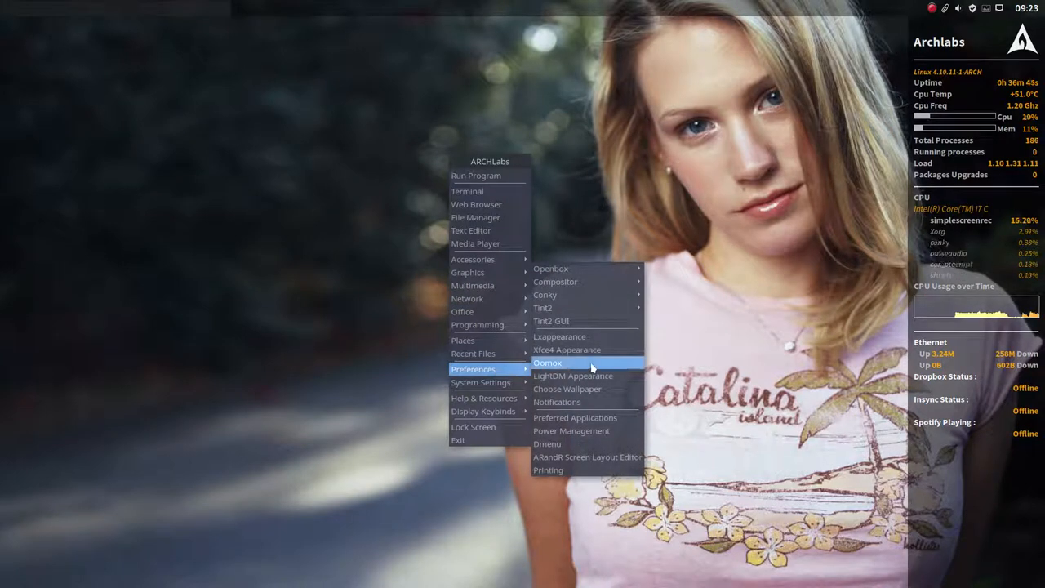
mouse_move(550, 268)
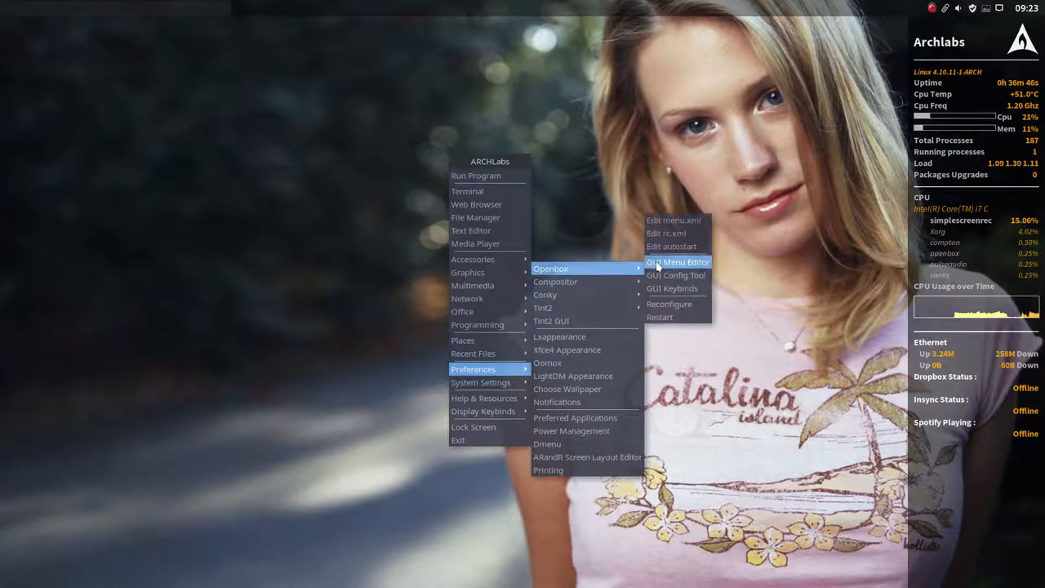
mouse_move(665, 233)
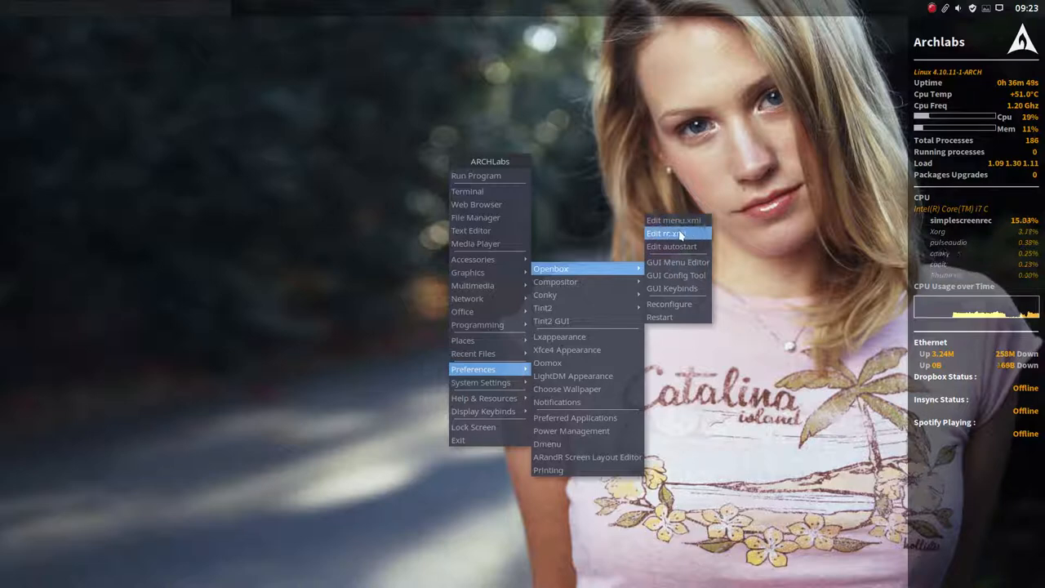
mouse_move(672, 246)
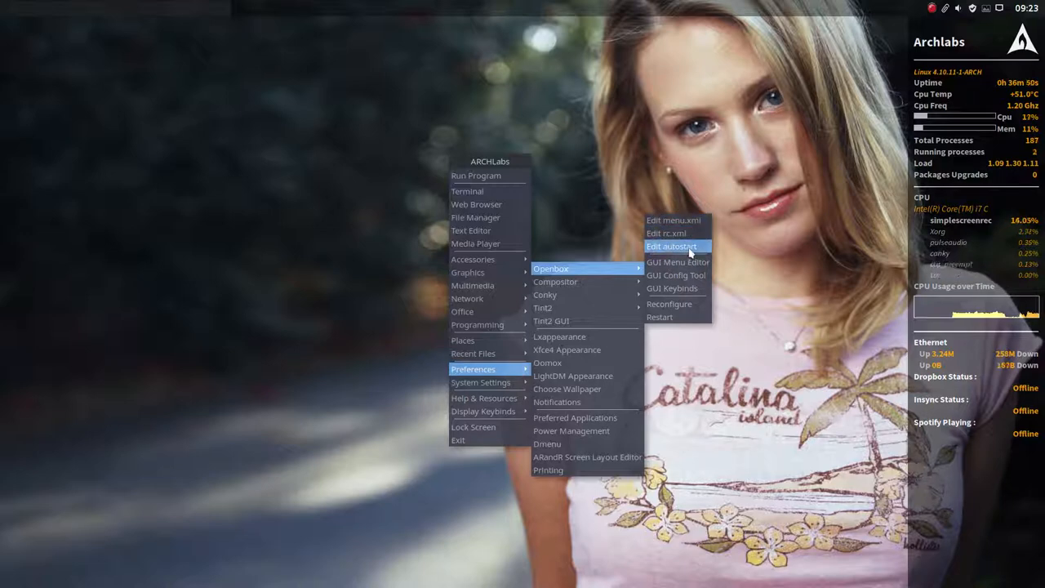
Append a 'plank &' line to the end of the Openbox autostart file and save
click(671, 246)
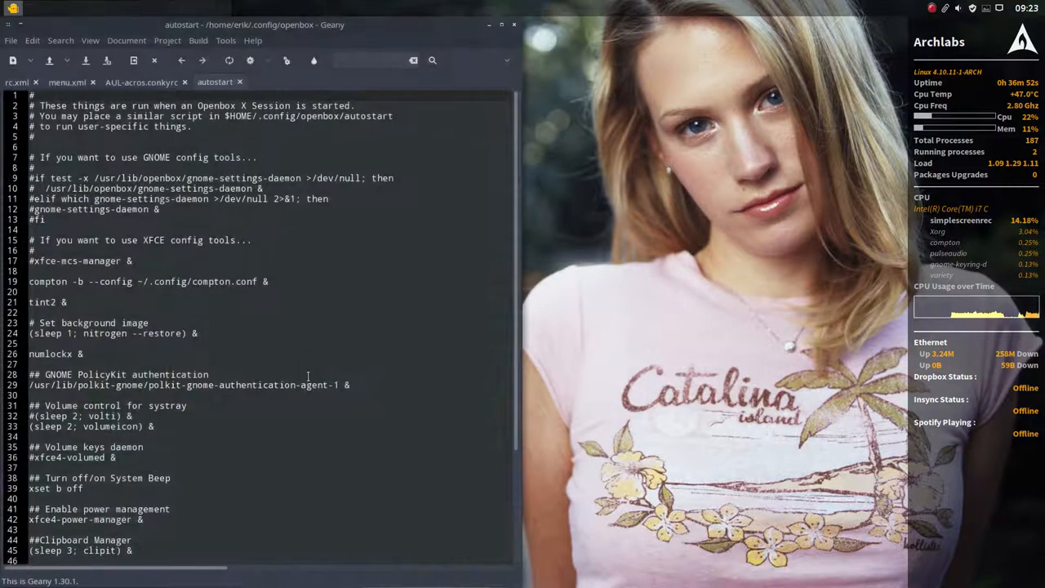
scroll(down, 3)
text(plank &)
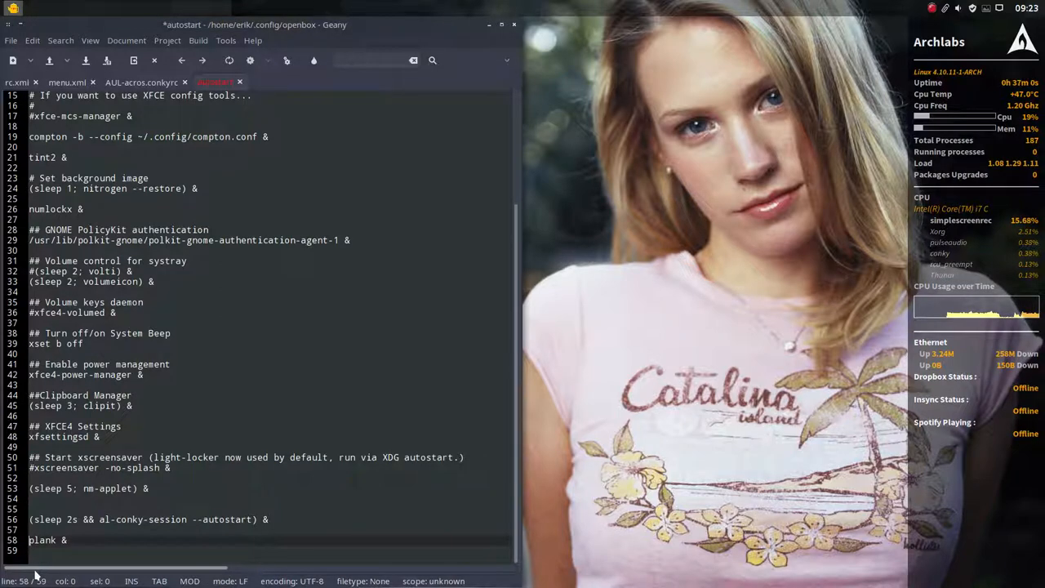
key(ctrl+s)
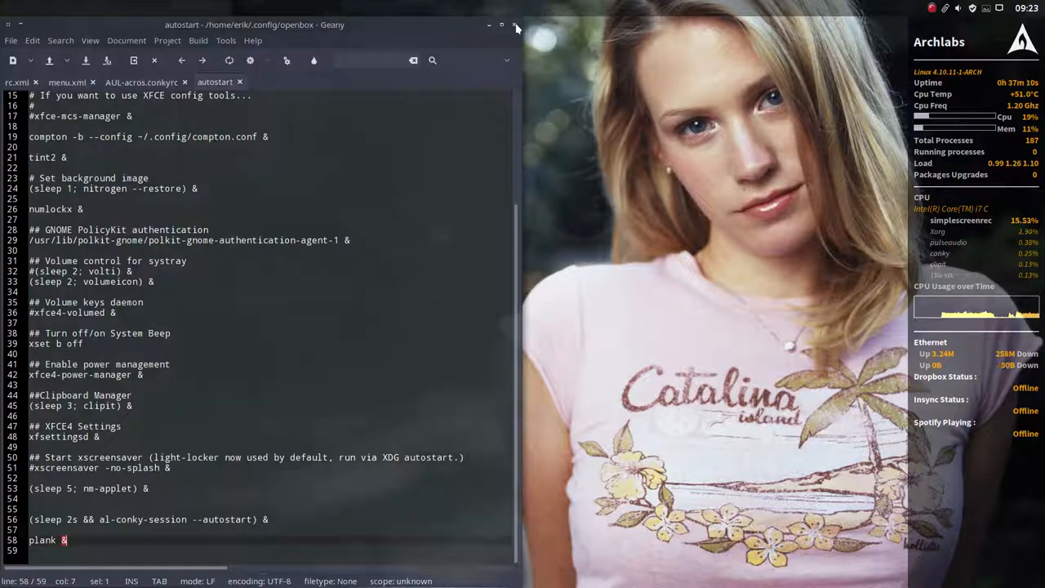
Close the Geany editor and launch plank from the Openbox run-program prompt
click(515, 25)
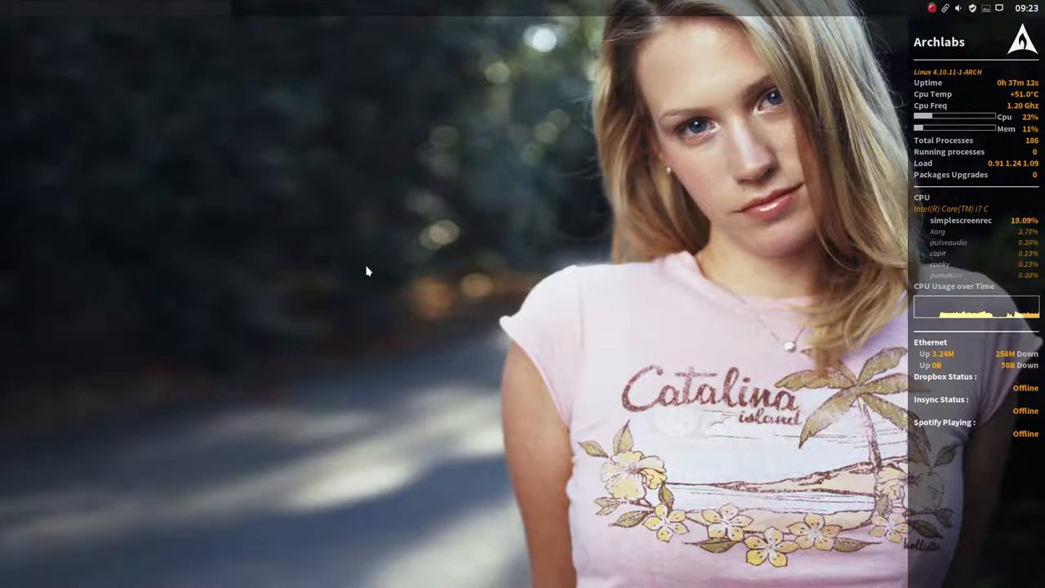
mouse_move(280, 237)
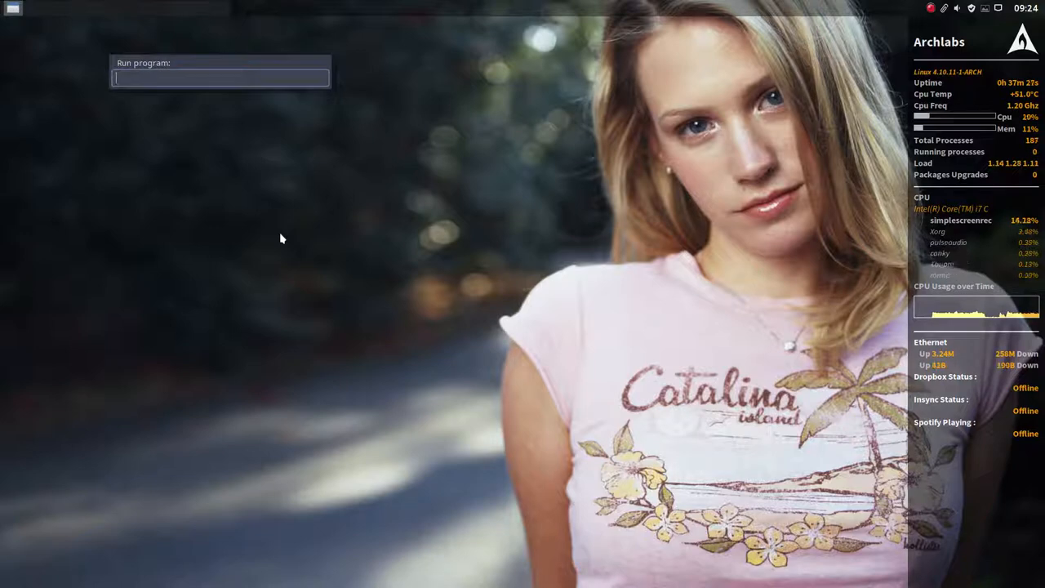
key(Escape)
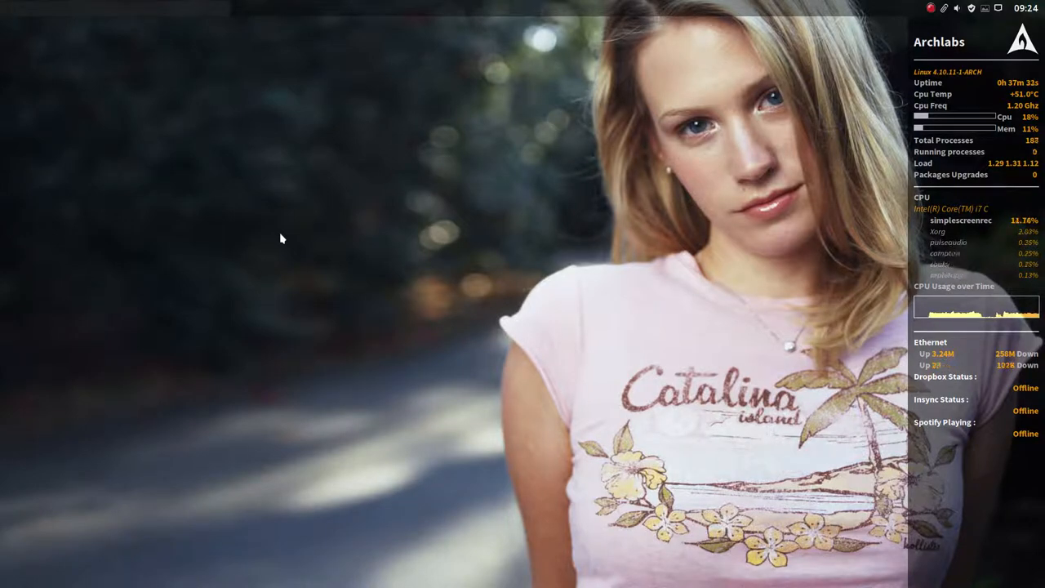
mouse_move(257, 204)
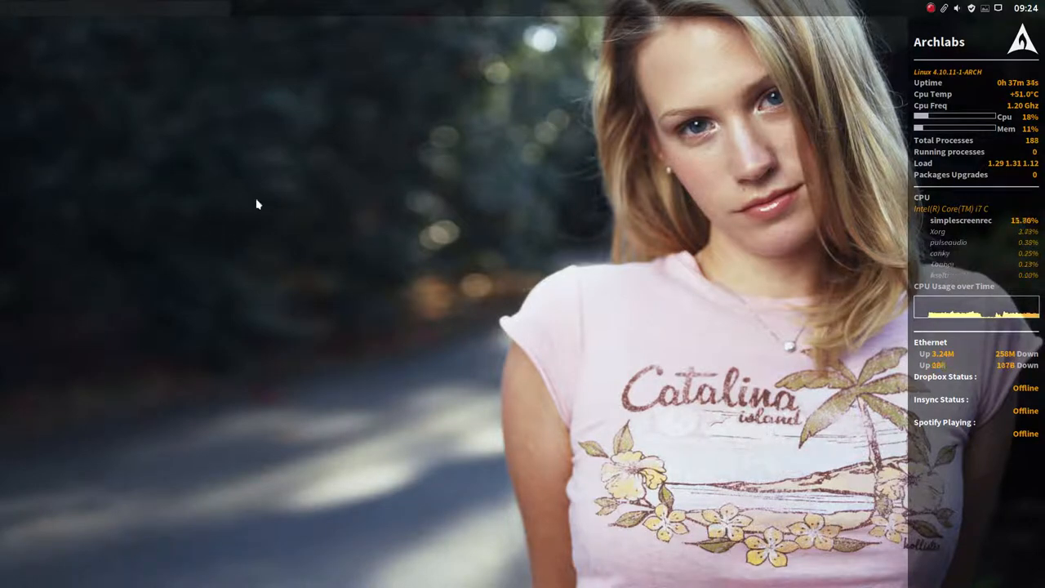
mouse_move(171, 210)
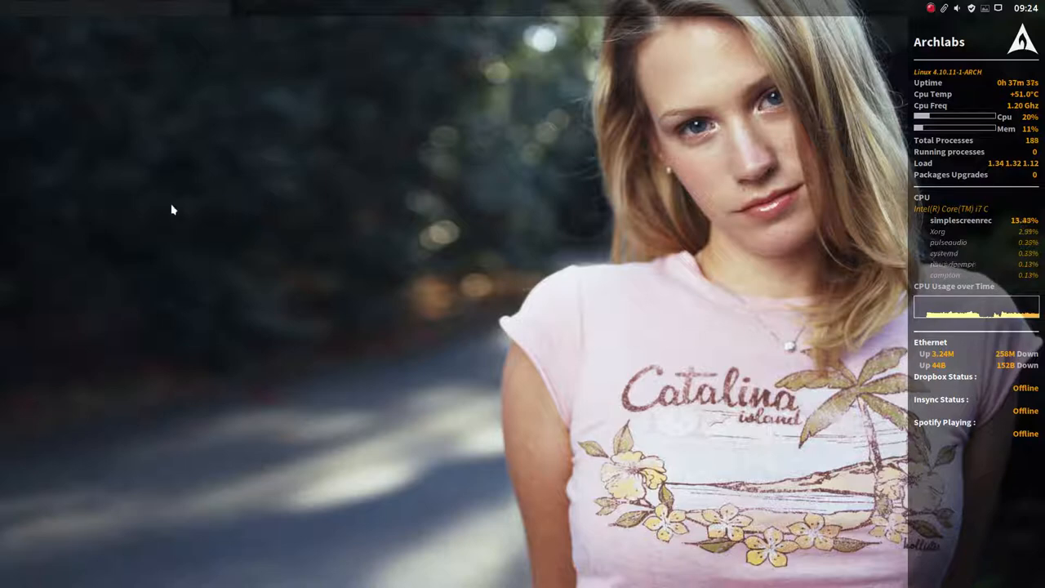
mouse_move(275, 177)
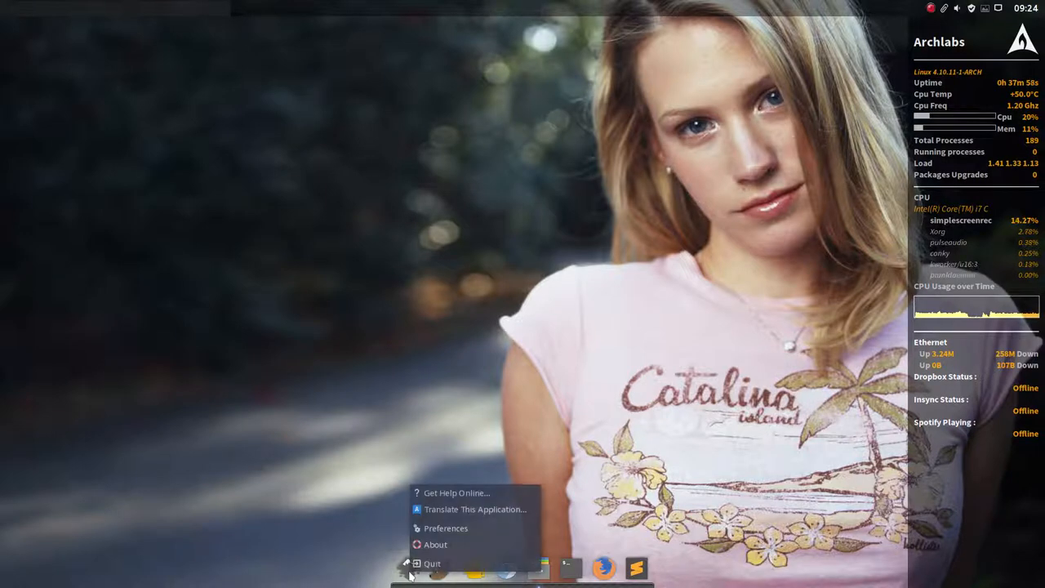
mouse_move(446, 527)
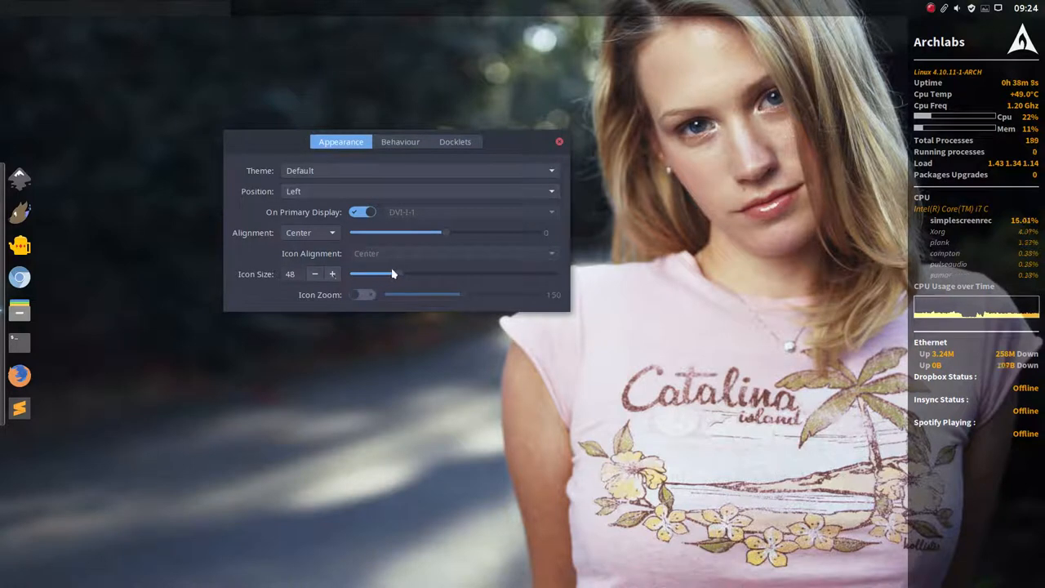
Set Plank's icon size to 46 and switch Icon Zoom on
drag(396, 274, 388, 274)
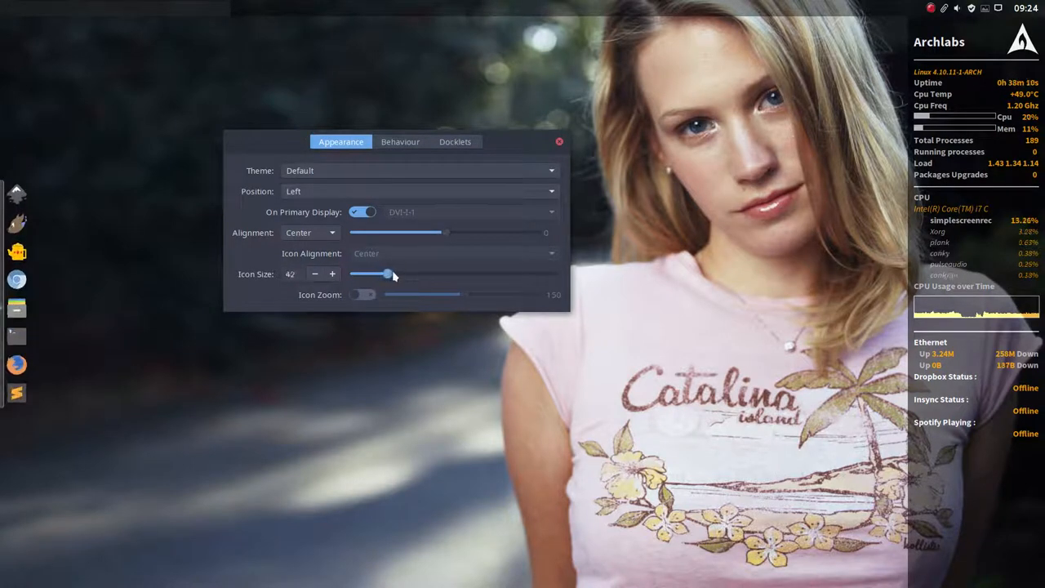
click(362, 295)
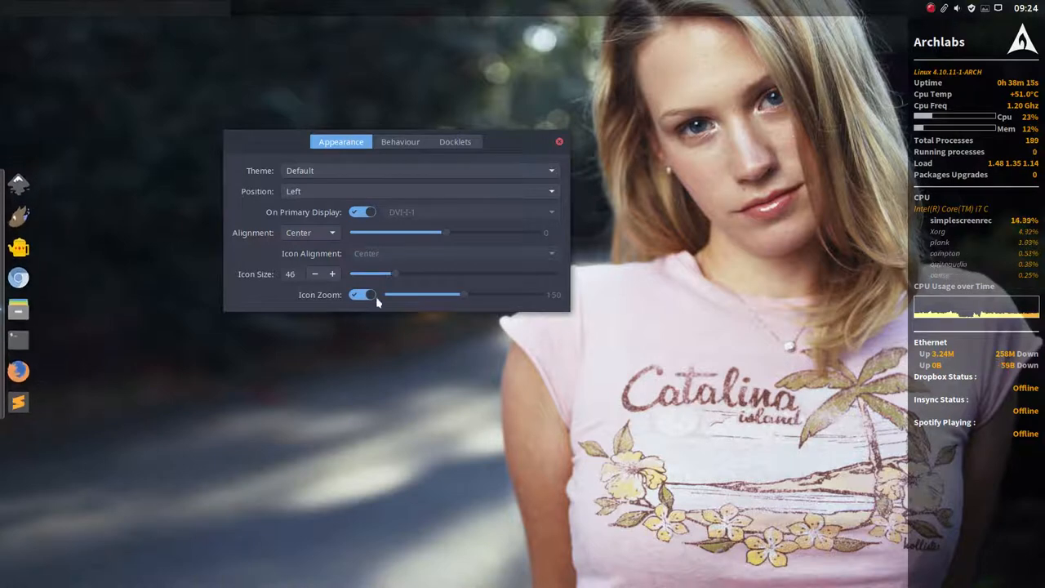
click(363, 295)
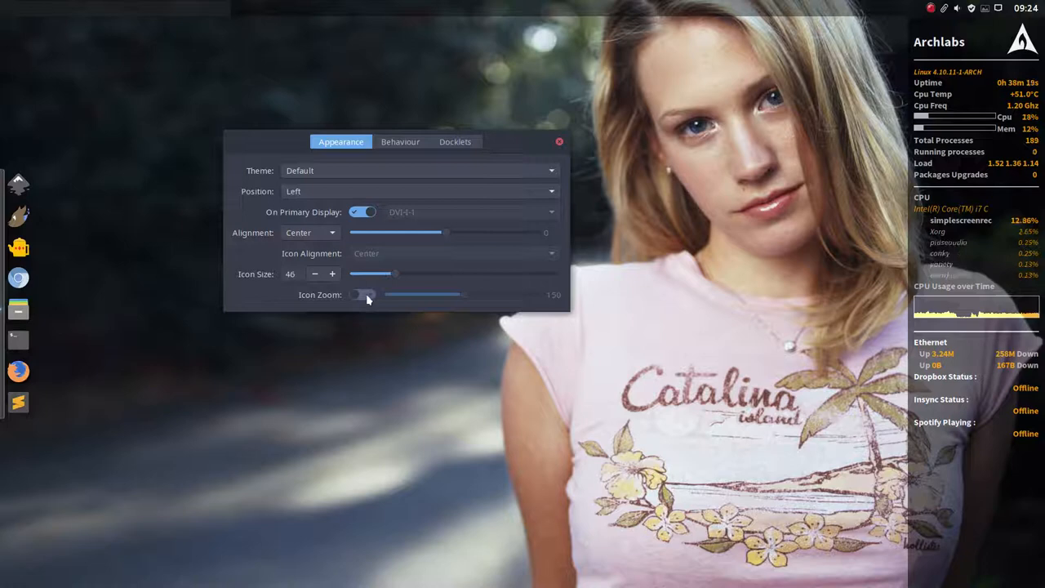
click(363, 294)
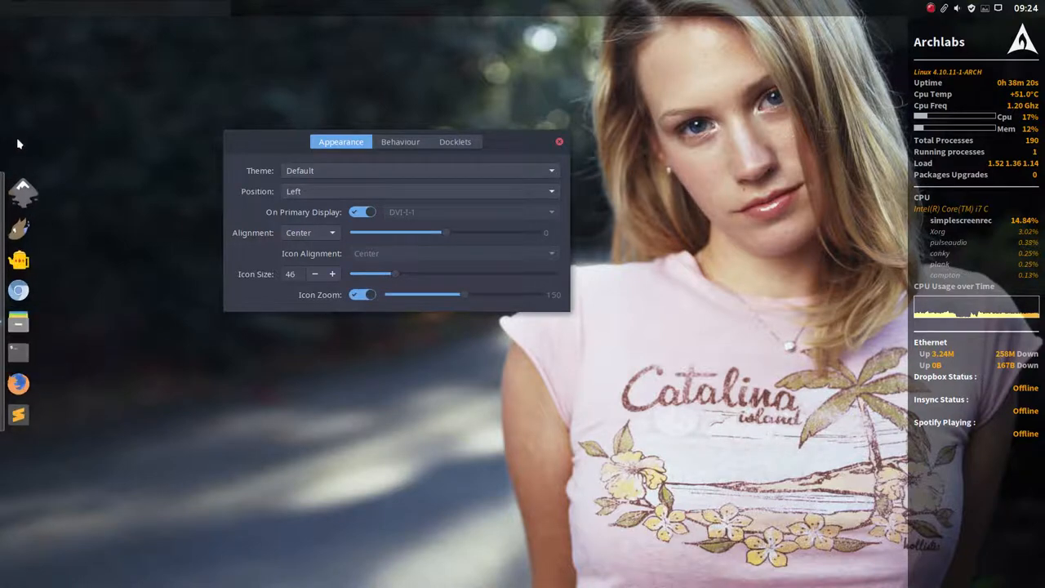
mouse_move(317, 419)
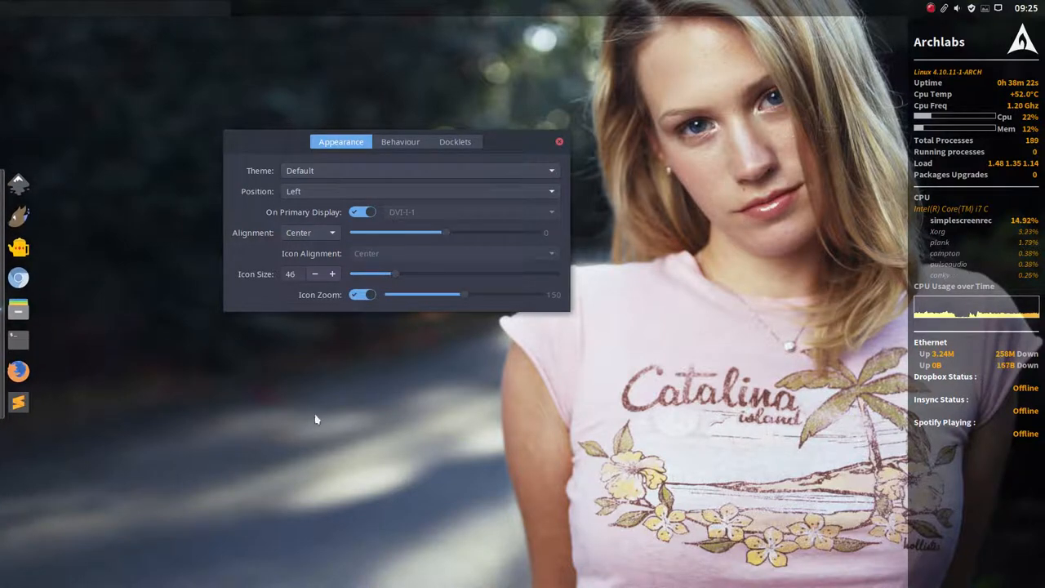
Try the ArchLabs and Gtk+ dock themes from the Theme dropdown
click(419, 170)
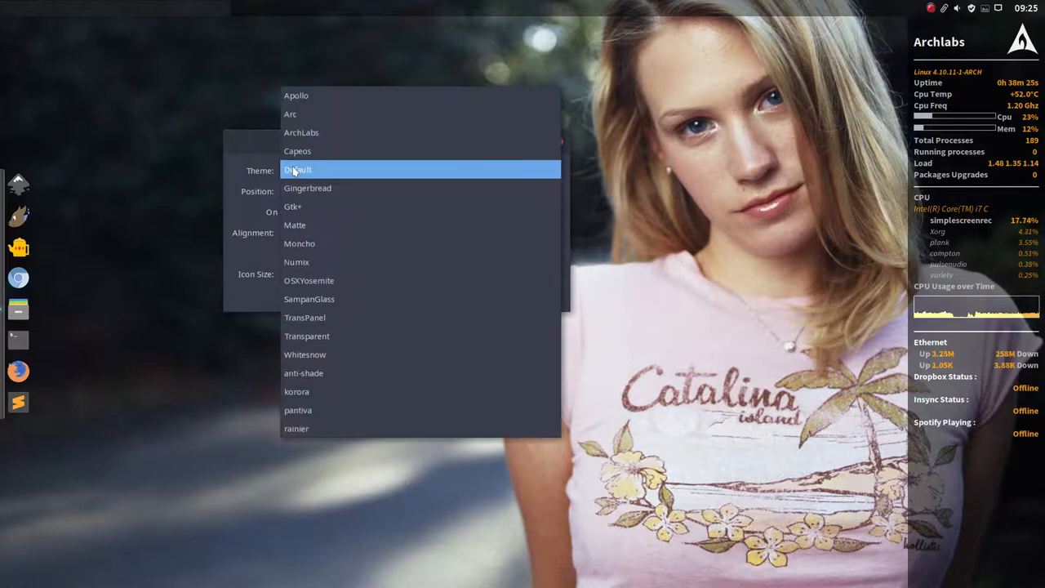
click(295, 95)
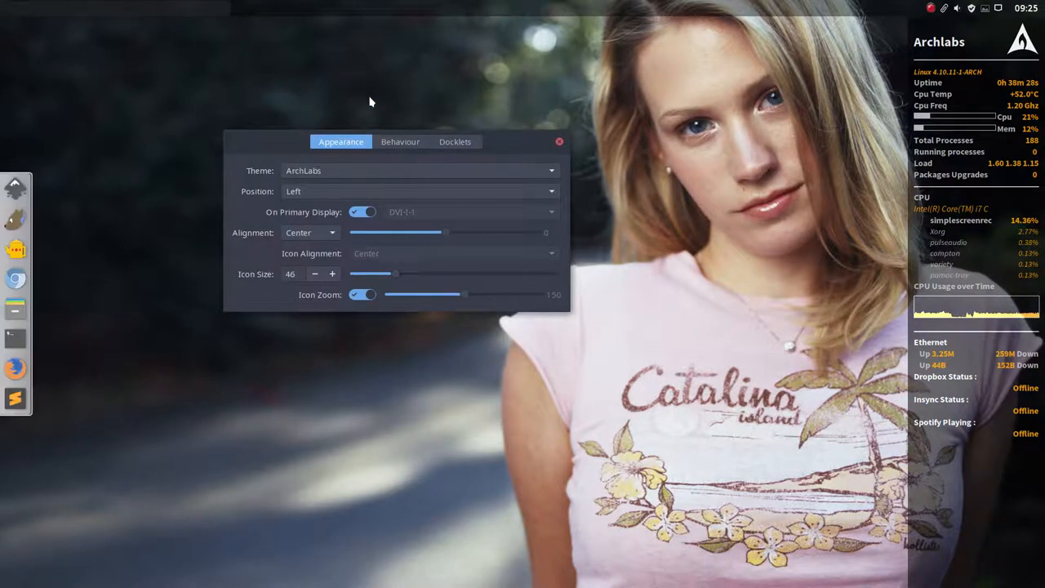
click(419, 170)
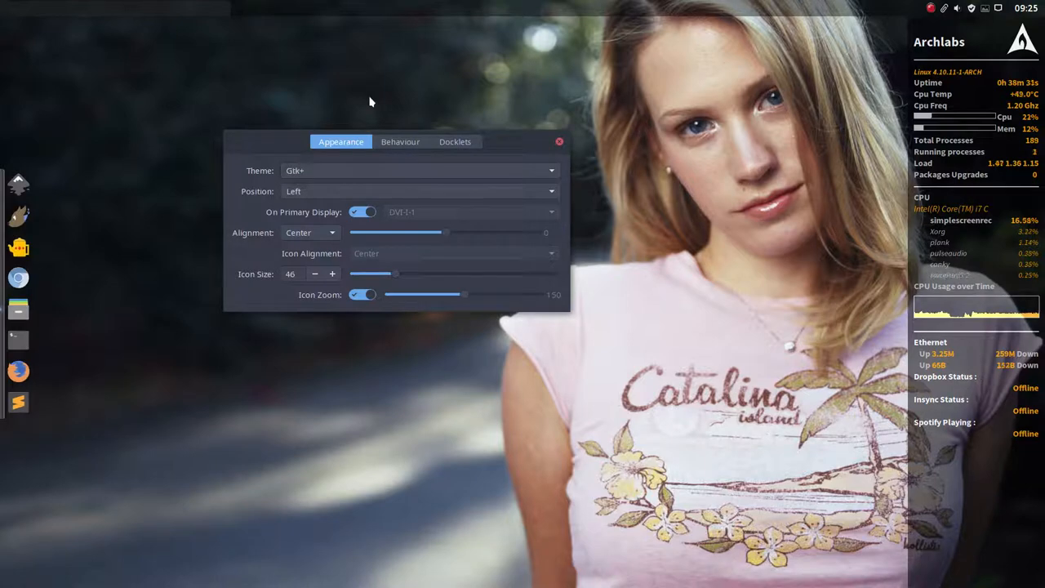
Try OSXYosemite, settle on anti-shade, and close Plank Preferences
click(418, 170)
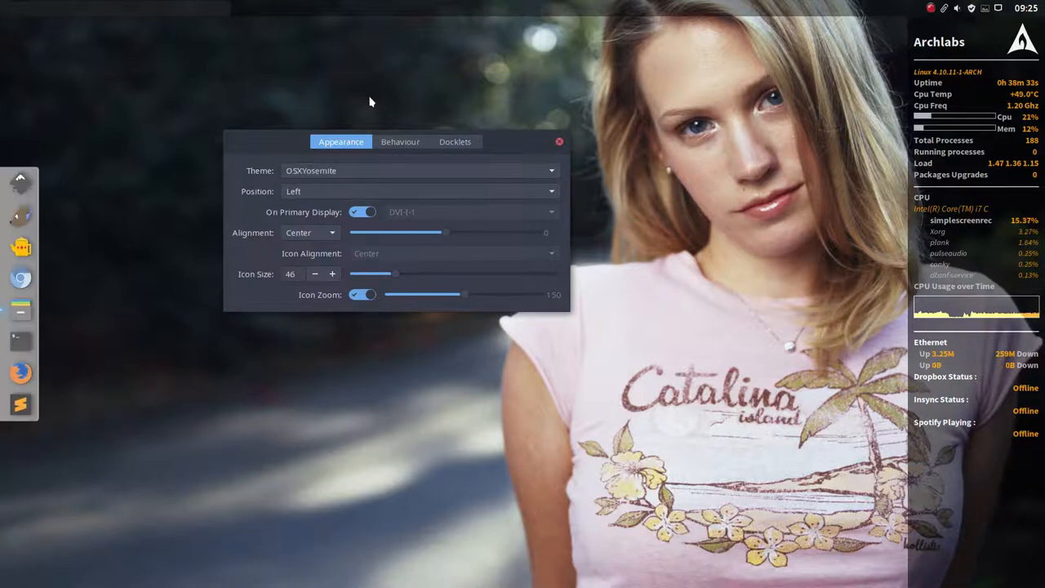
click(418, 170)
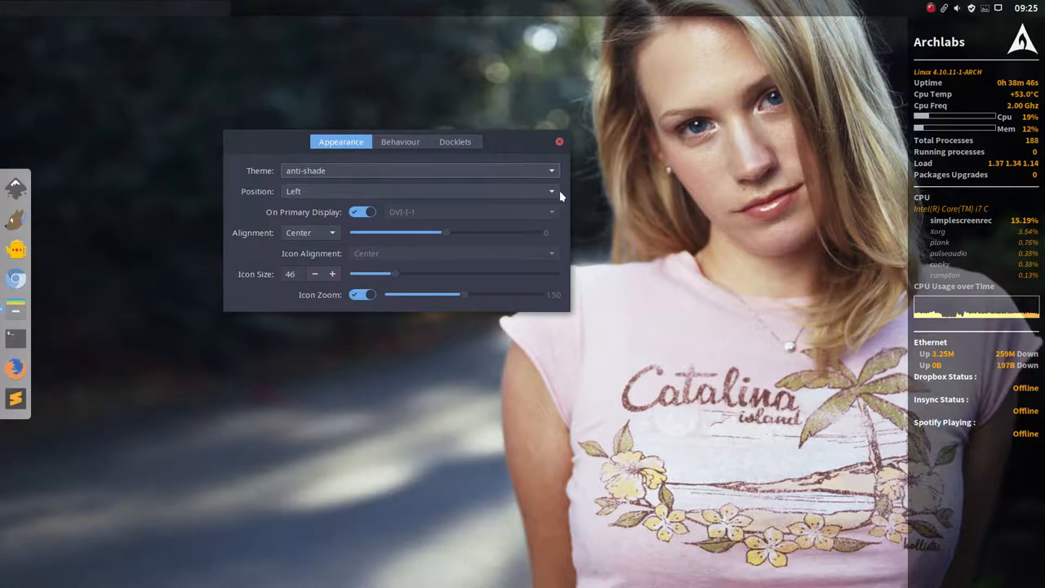
click(559, 141)
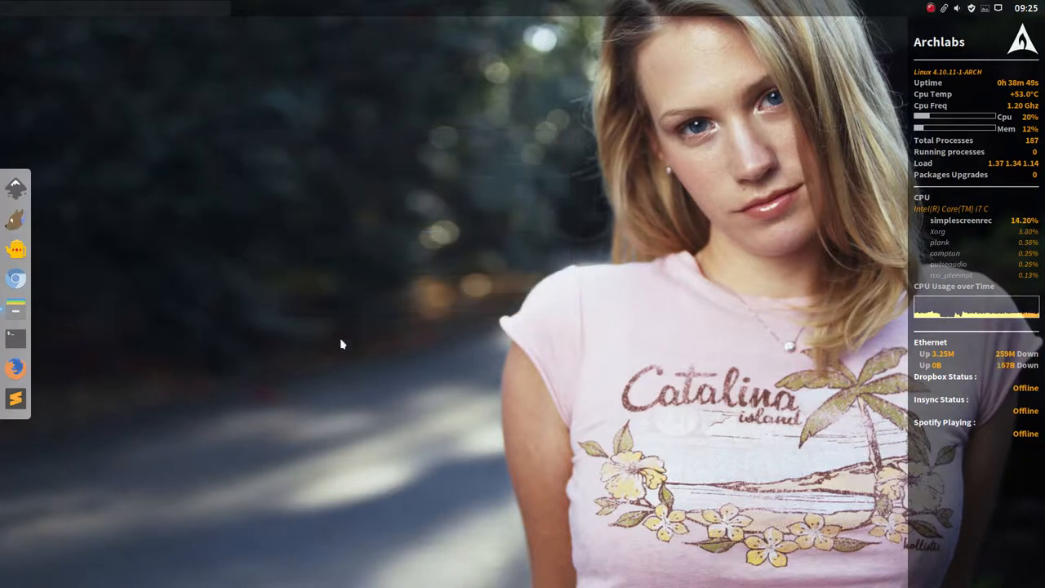
right_click(341, 342)
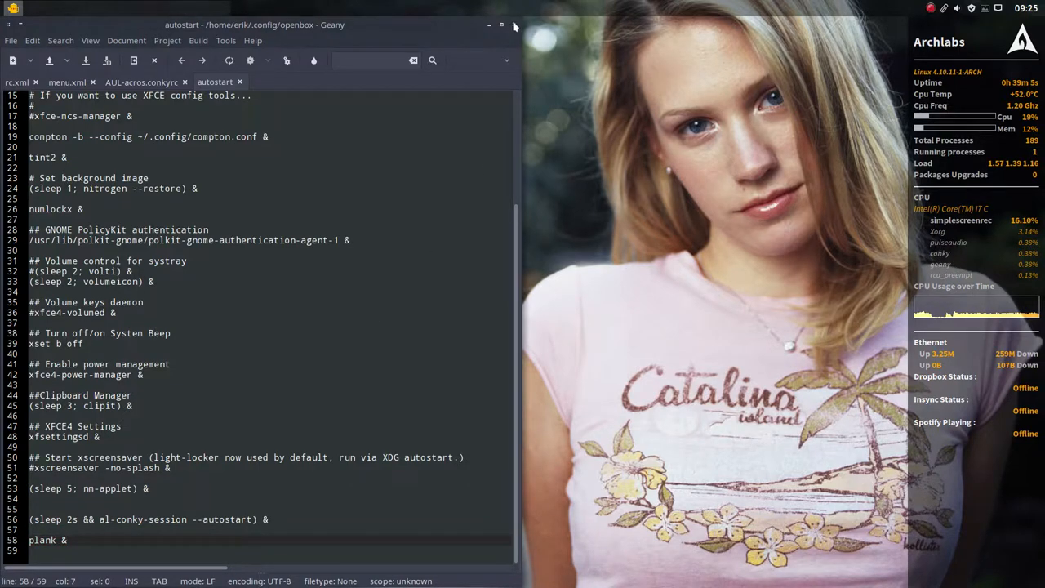
click(489, 24)
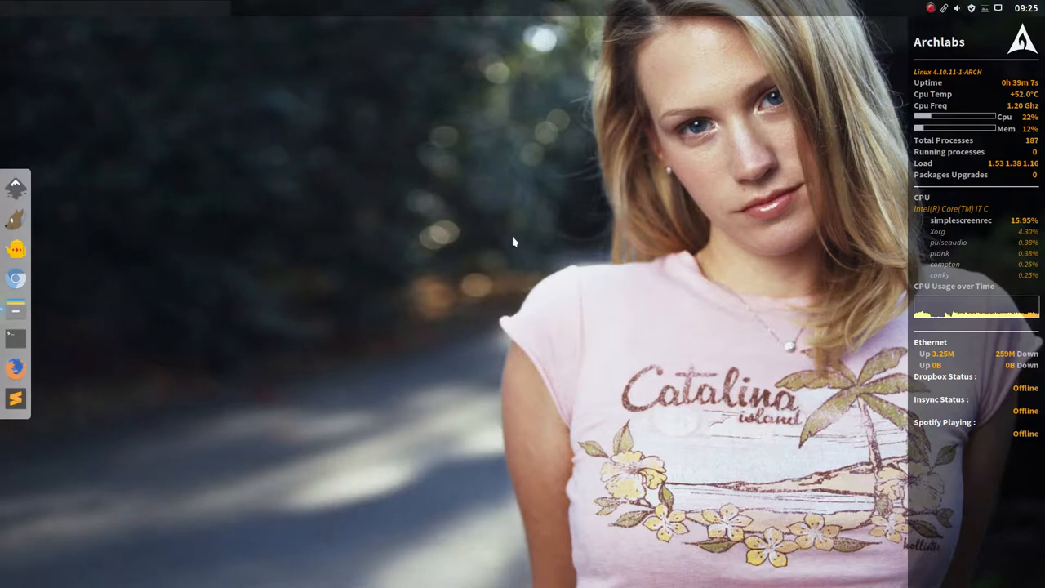